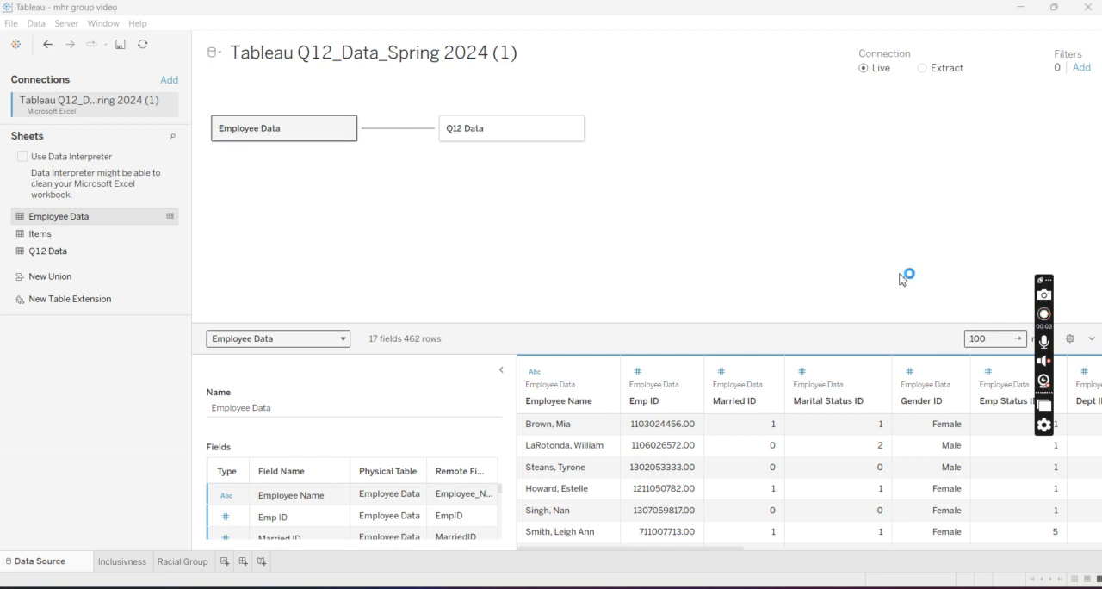
mouse_move(623, 136)
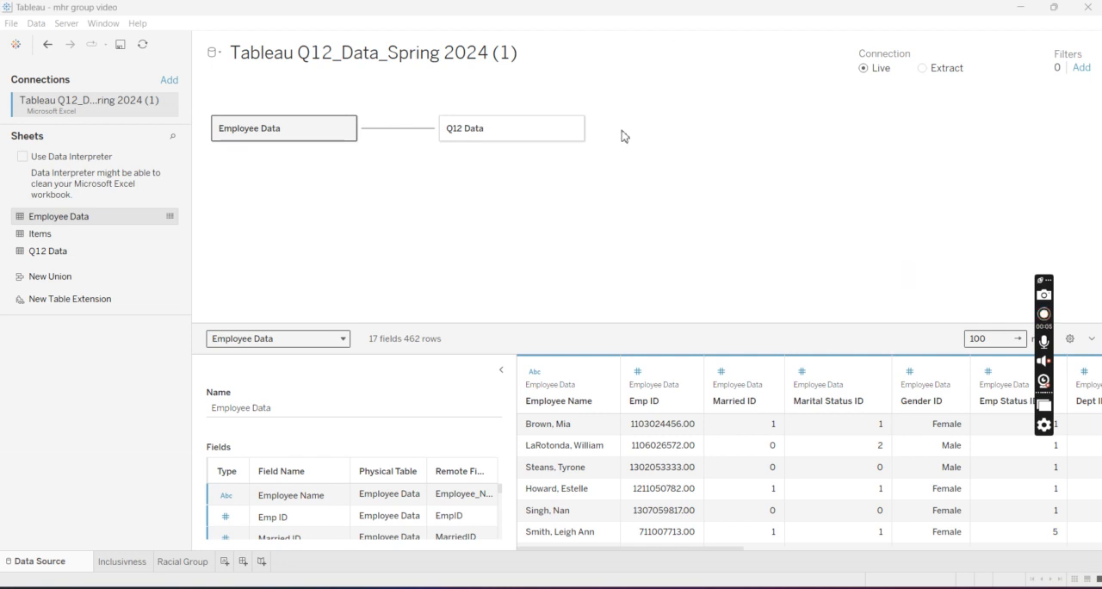
mouse_move(148, 544)
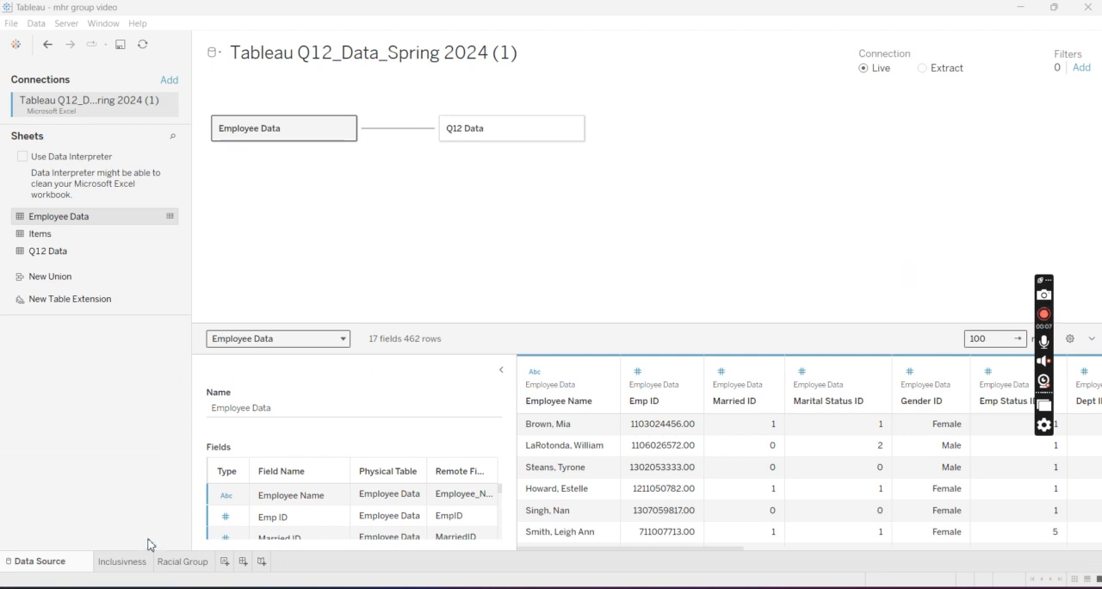
Review the Data Source page and Inclusivness chart, ending on the Racial Group sheet
click(183, 561)
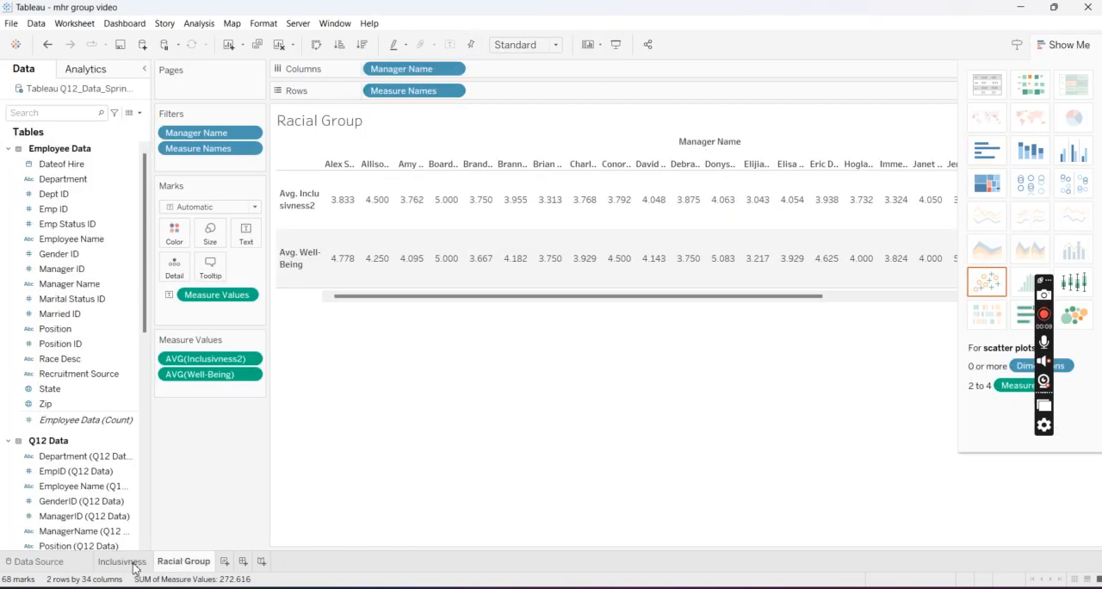
click(38, 561)
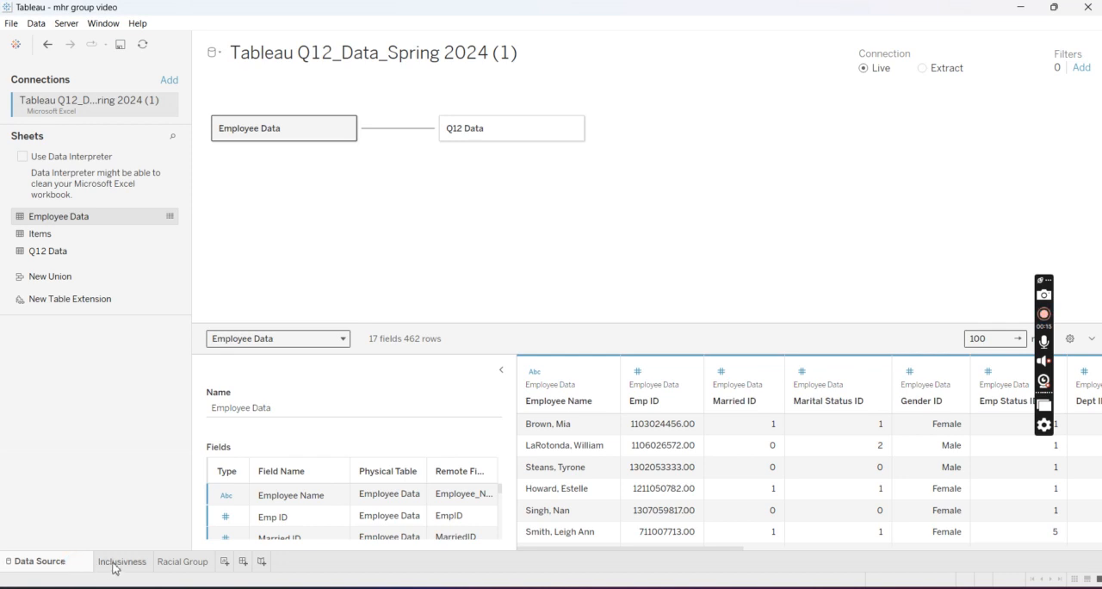
click(122, 561)
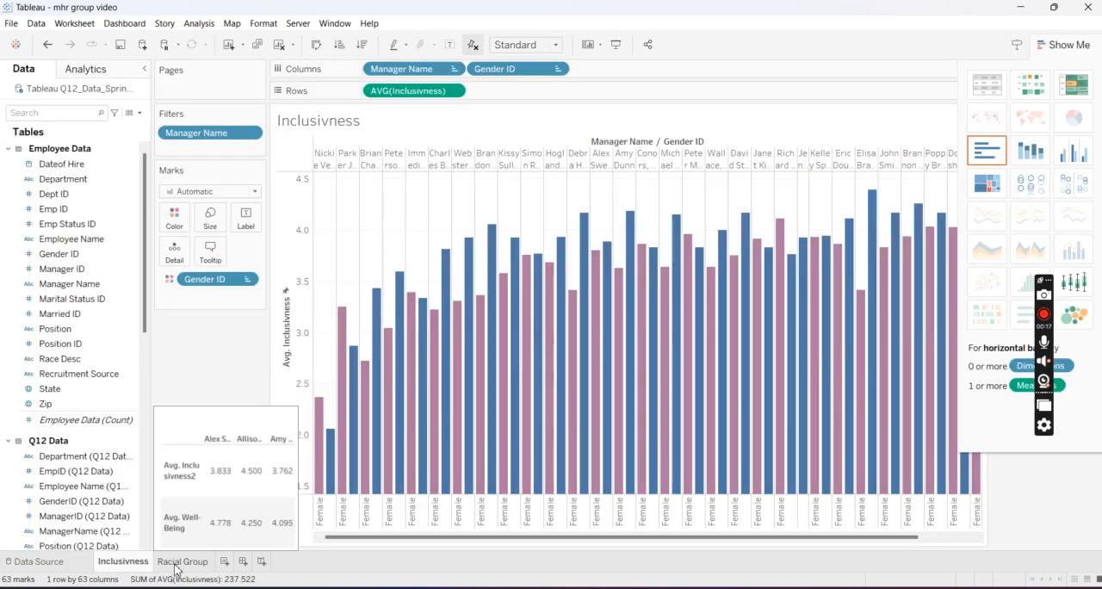
click(183, 561)
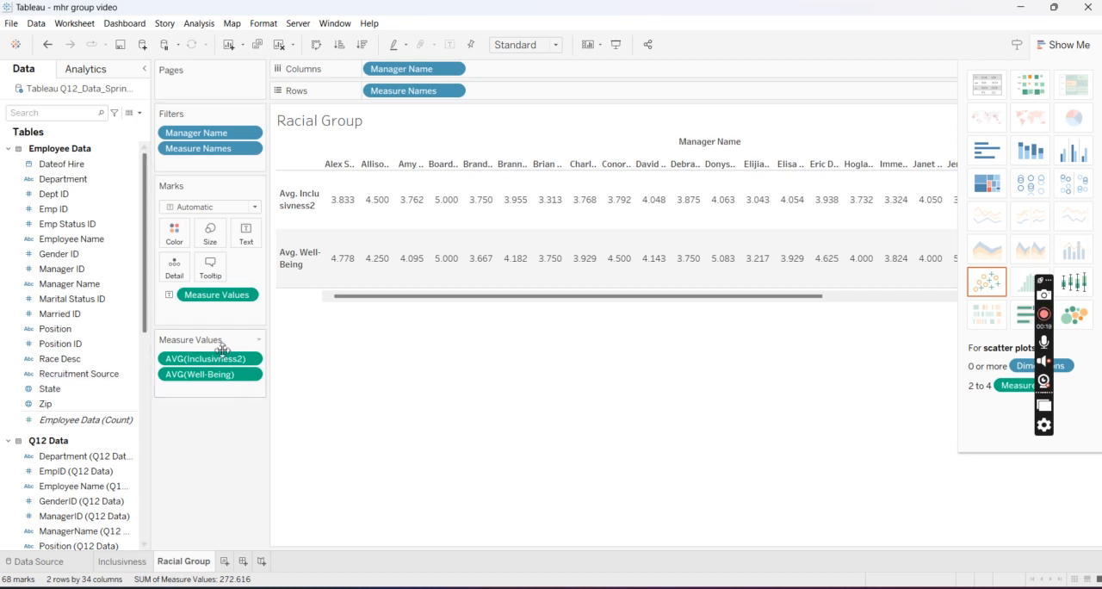
mouse_move(276, 462)
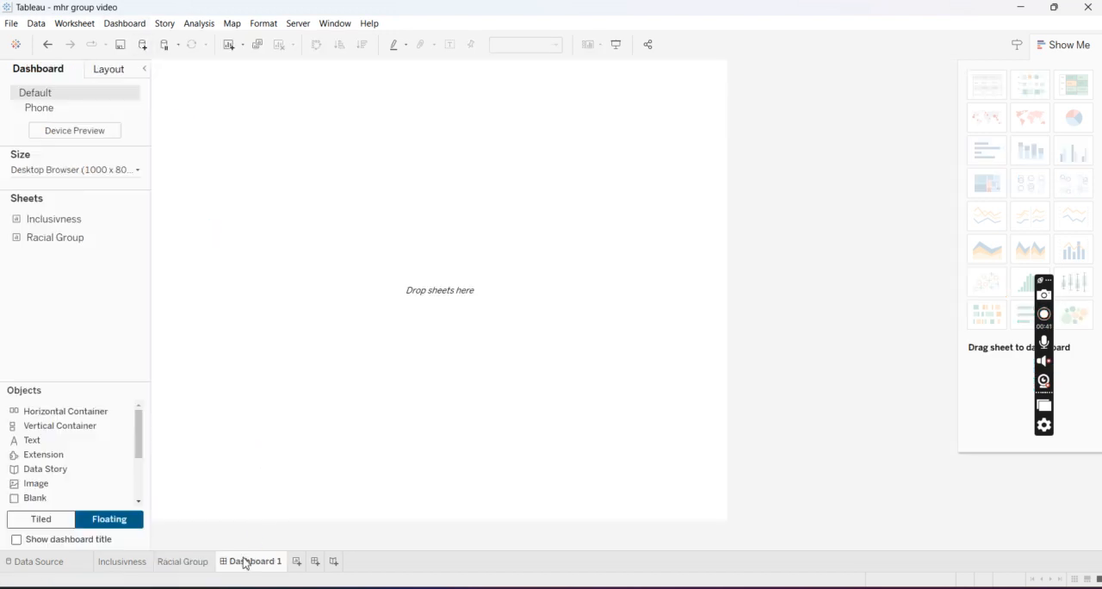
Create a new empty Dashboard 1 from the Dashboard menu
right_click(255, 561)
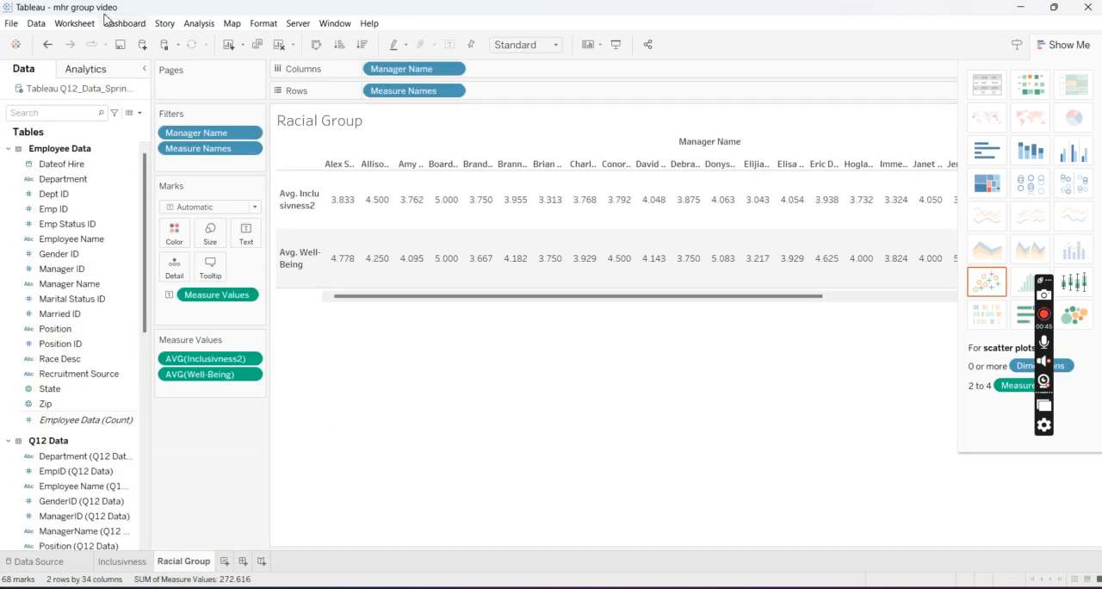
click(124, 24)
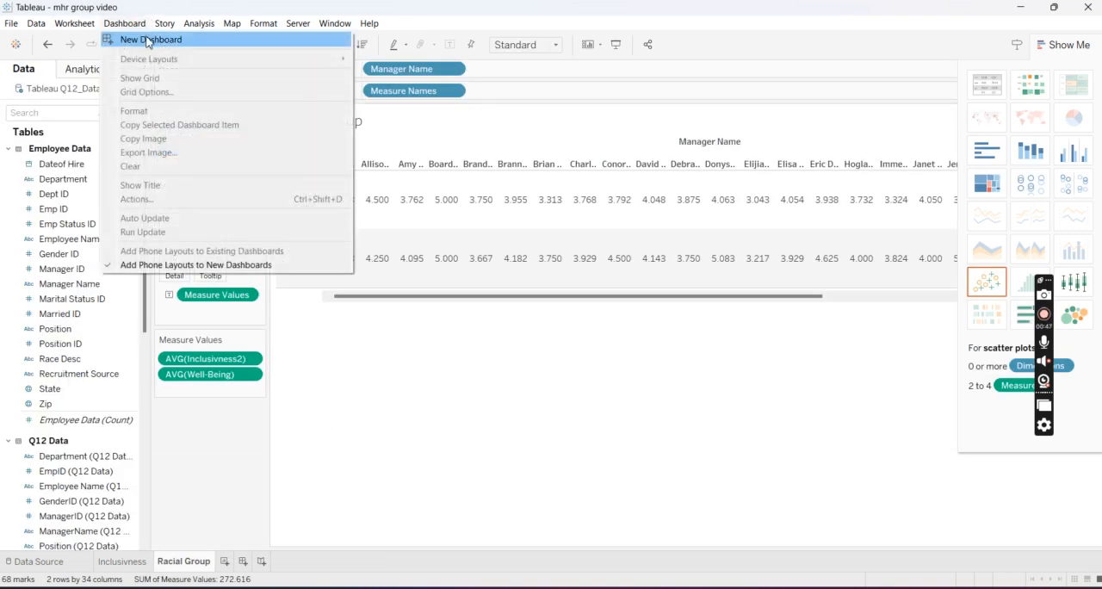
click(151, 39)
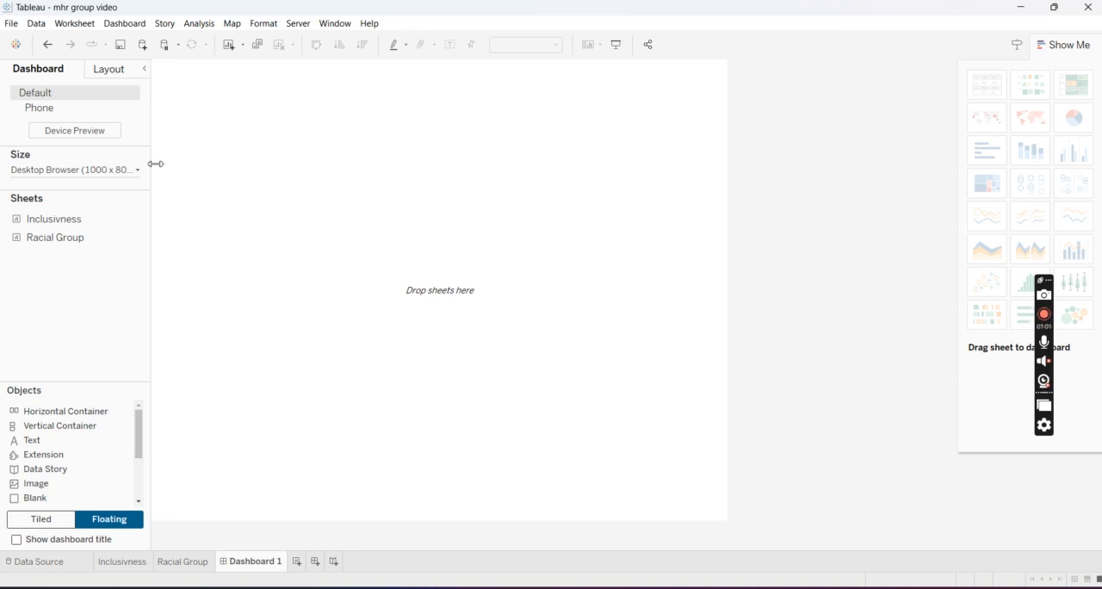
mouse_move(41, 160)
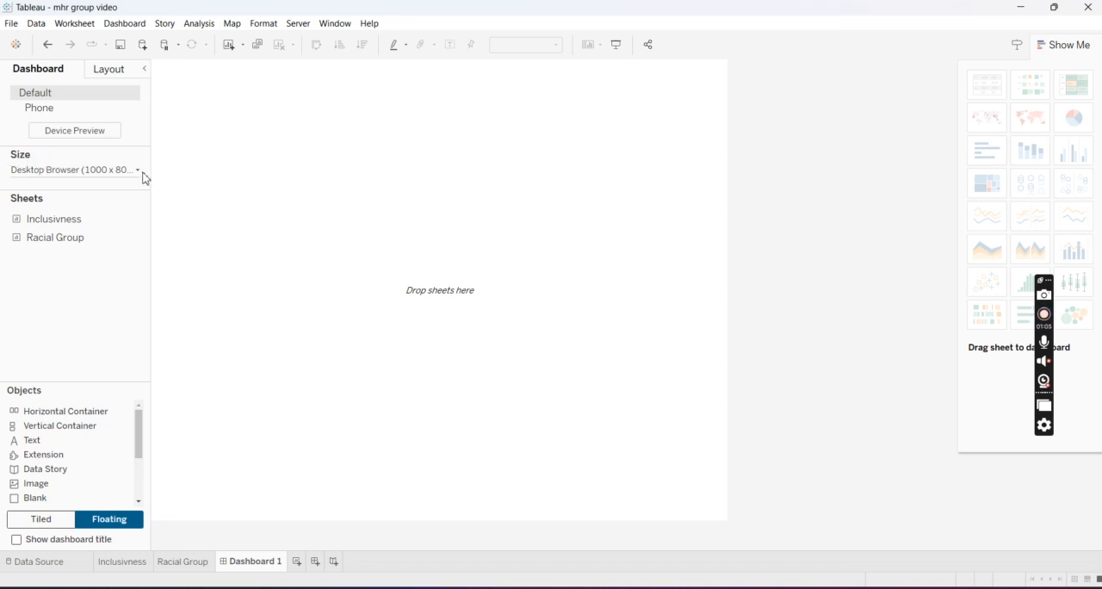
Set Dashboard 1 to a fixed custom size of 1400 × 900 pixels
click(138, 171)
text(1200)
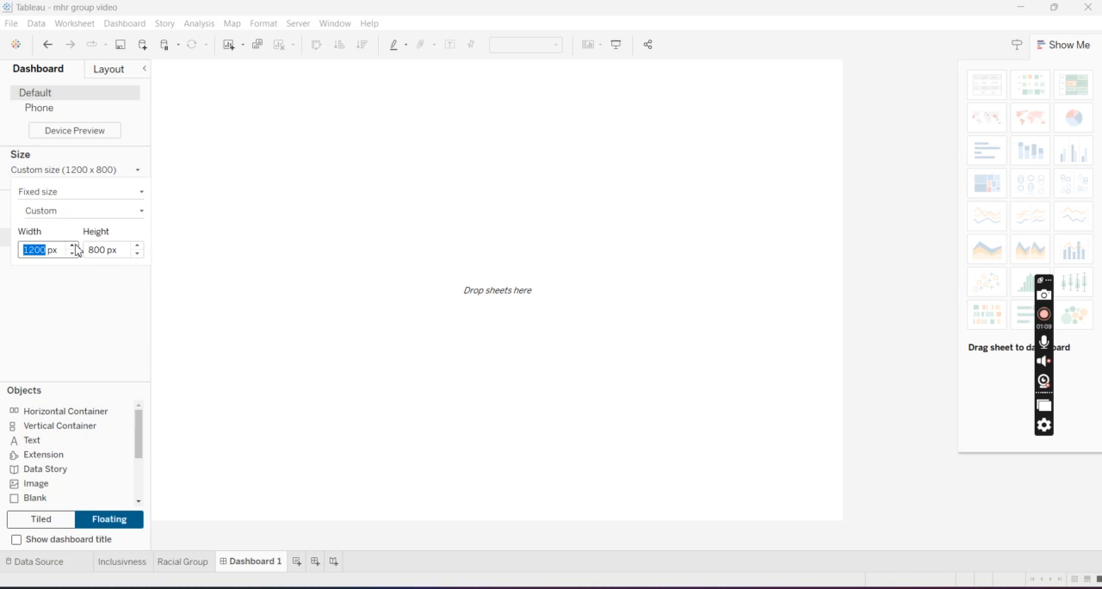
text(1400)
click(114, 249)
text(900)
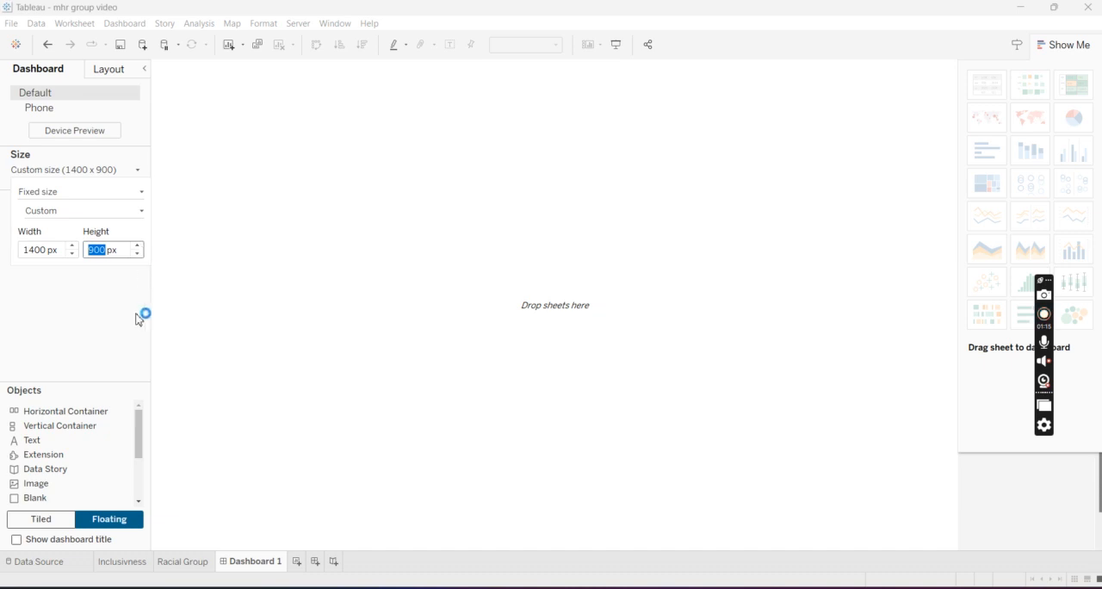
mouse_move(135, 317)
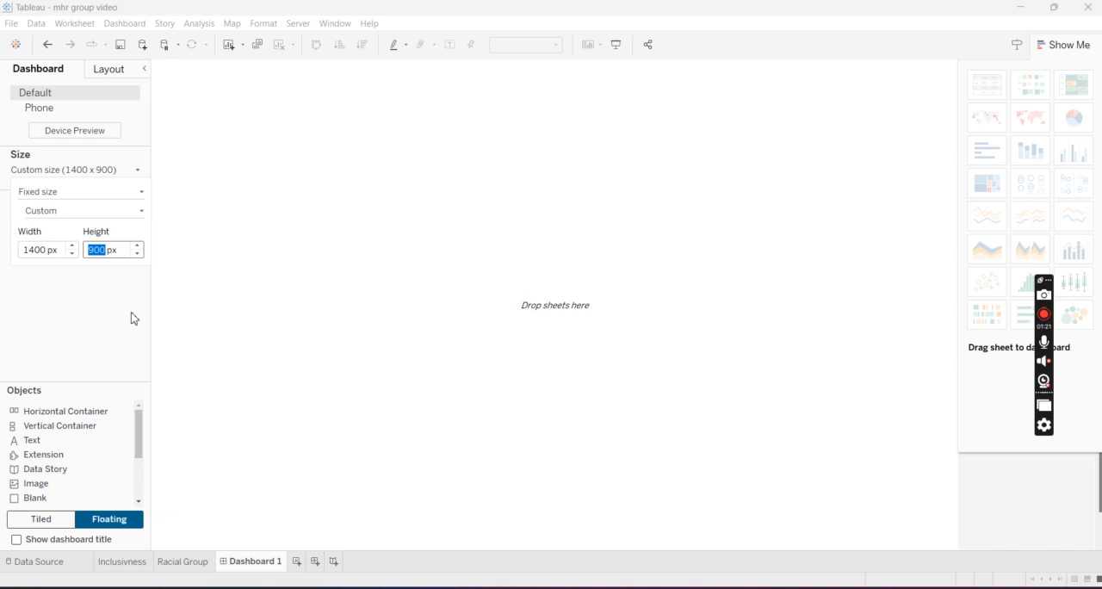
mouse_move(117, 405)
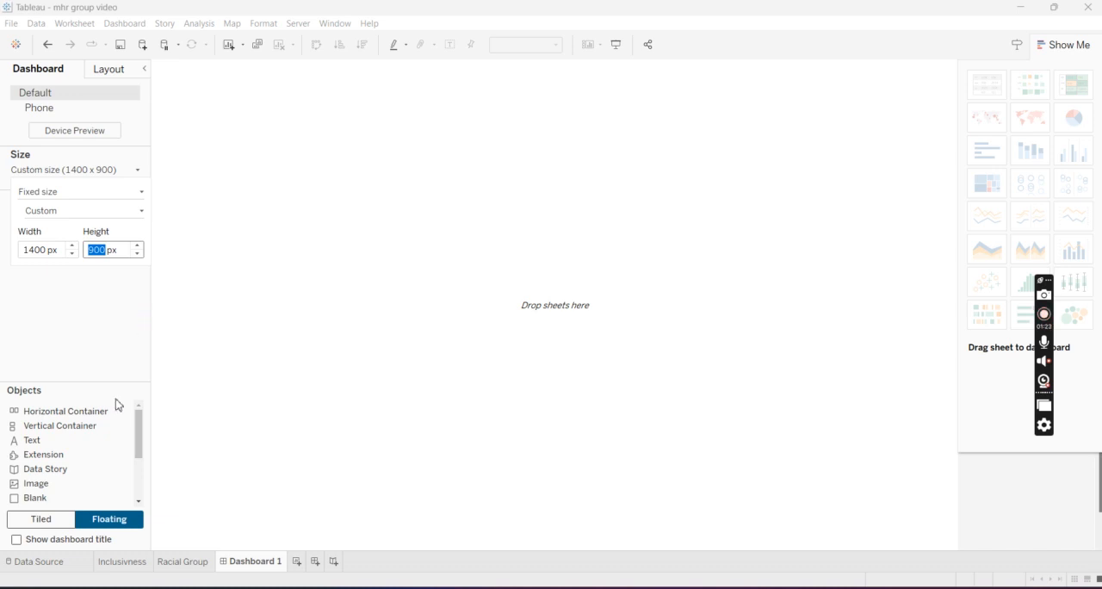
click(41, 518)
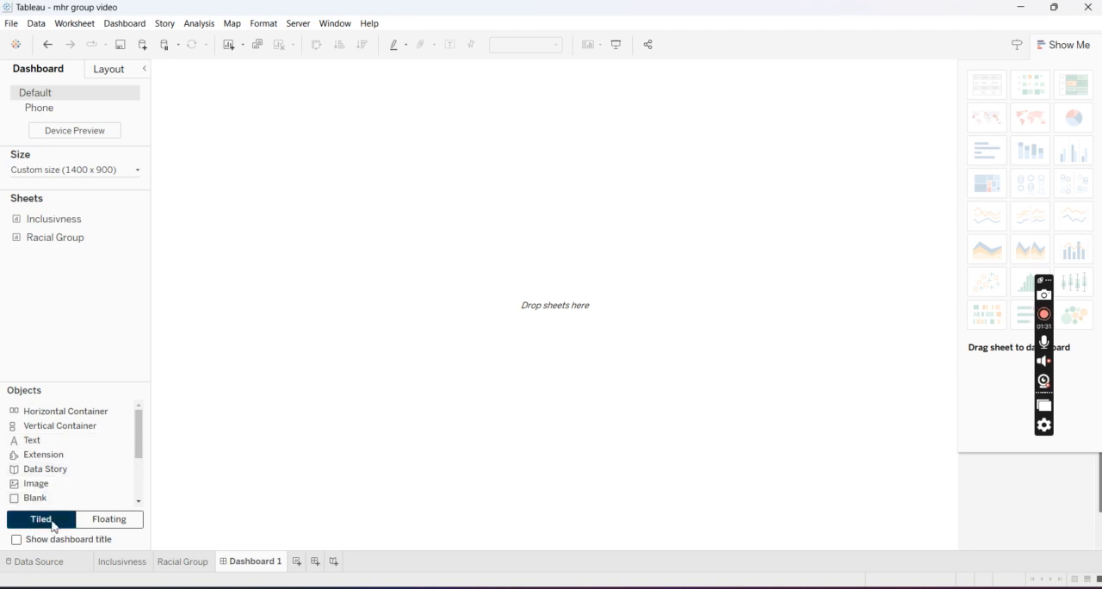
Place the Inclusivness bar chart on the dashboard as a floating object
click(109, 519)
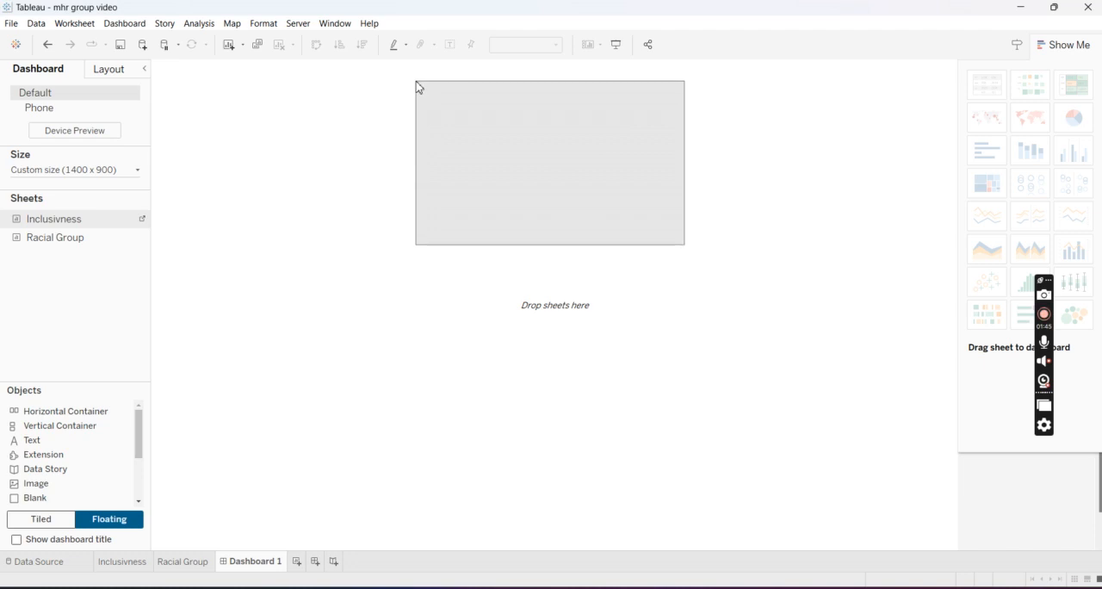
drag(54, 219, 550, 162)
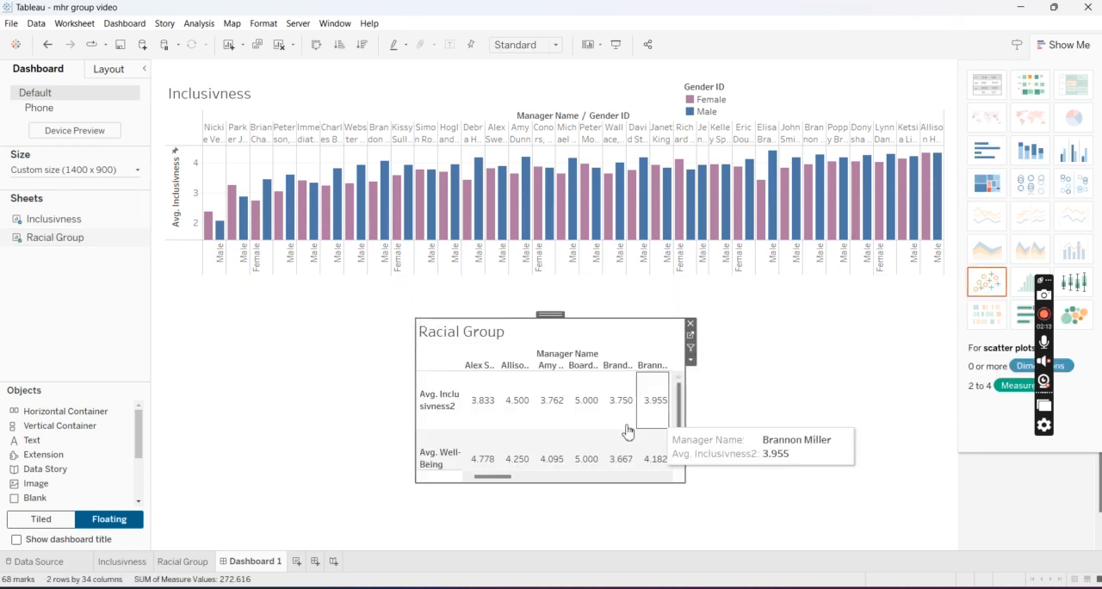
Position the floating Racial Group table across the width beneath the Inclusivness chart
click(689, 324)
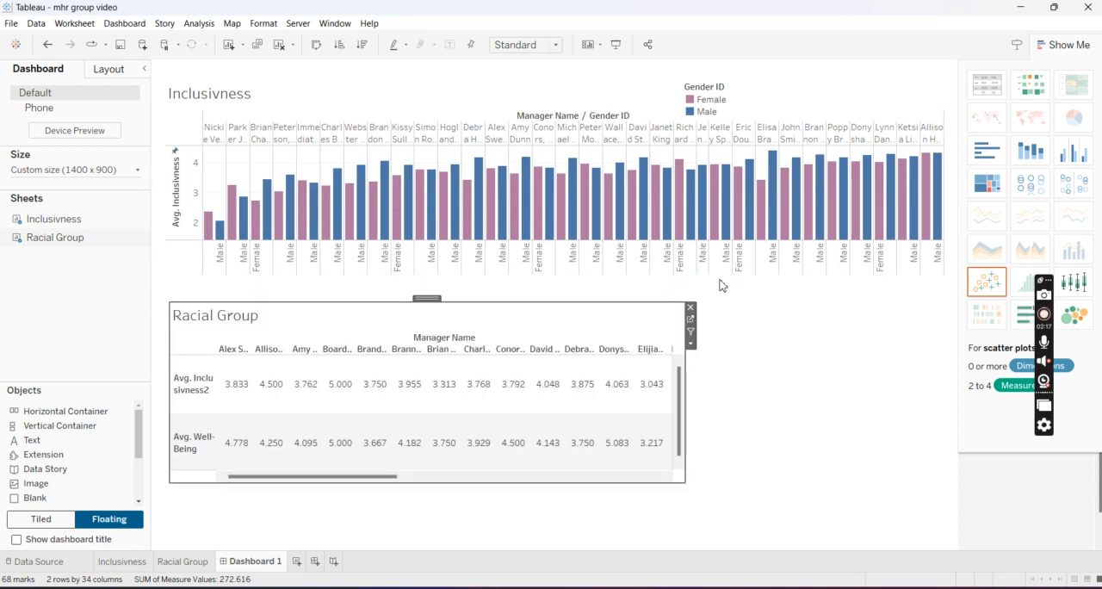
click(689, 306)
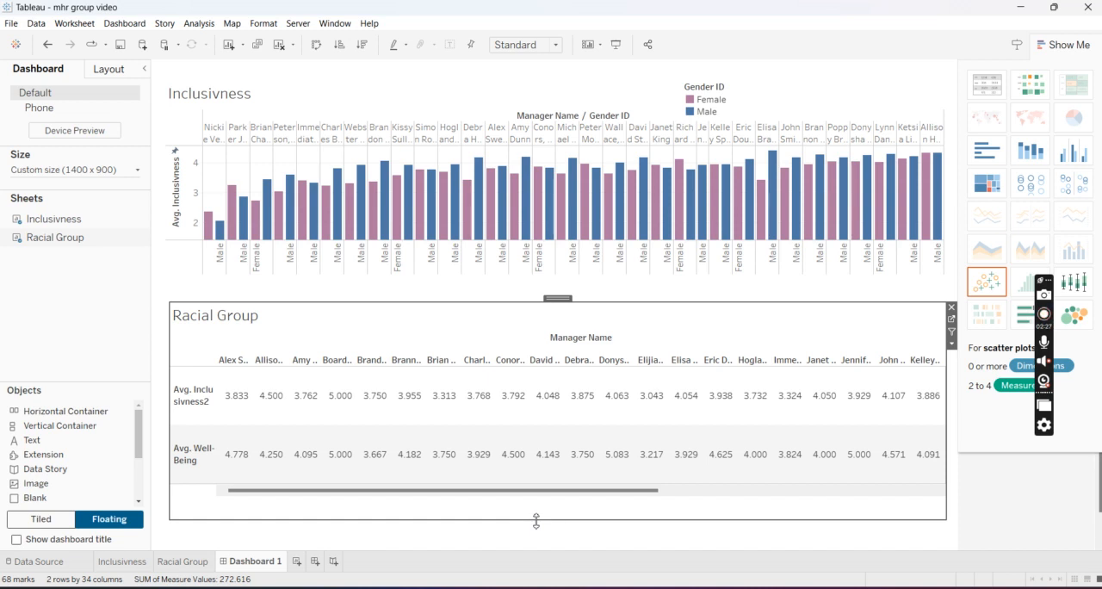
mouse_move(386, 78)
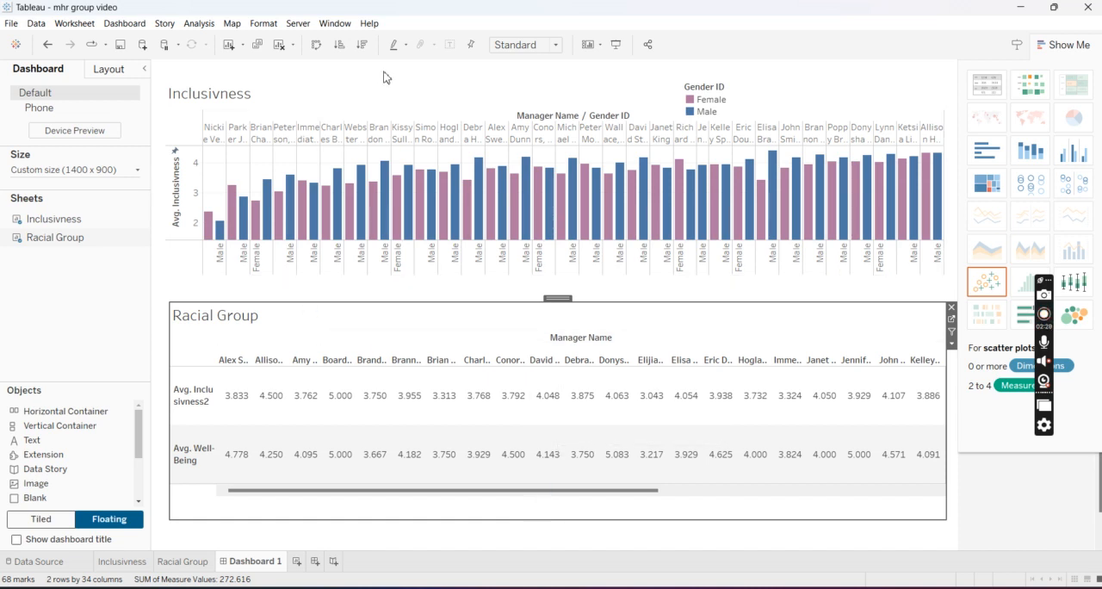
mouse_move(164, 289)
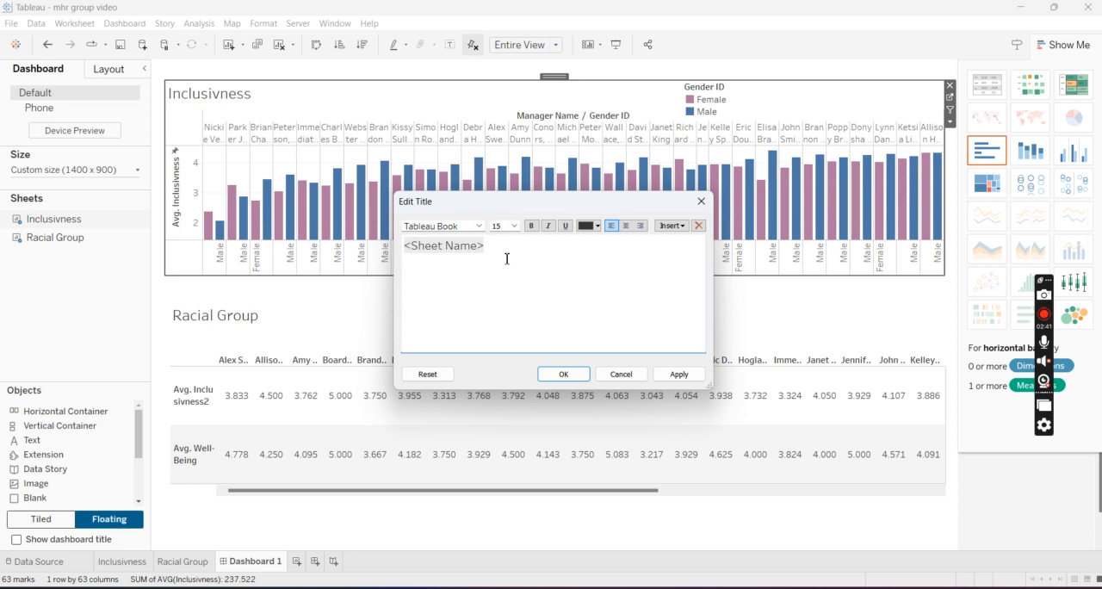
mouse_move(686, 219)
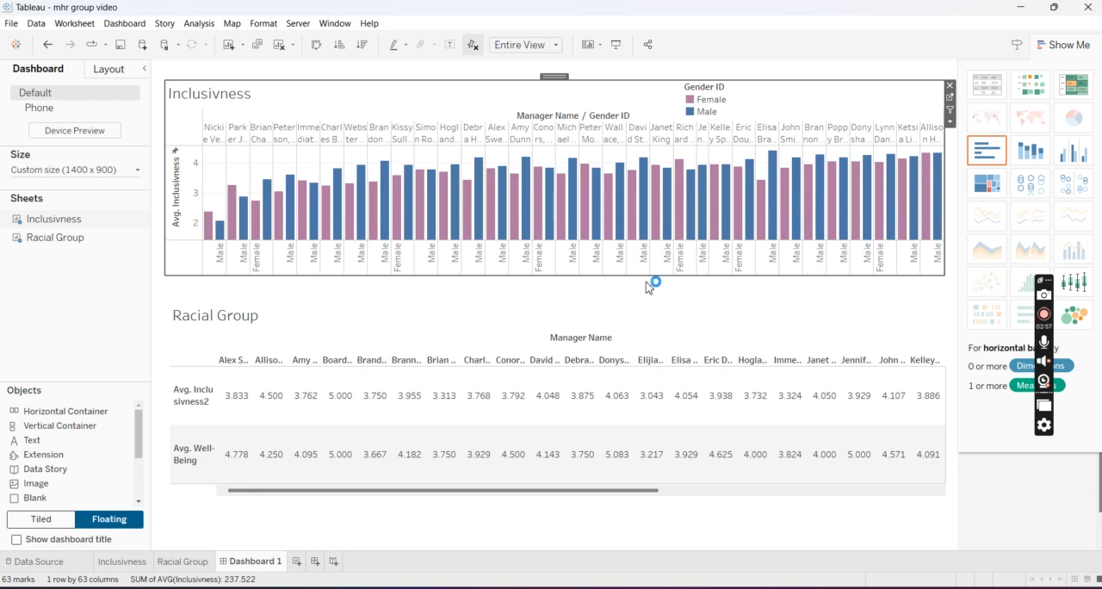
mouse_move(820, 358)
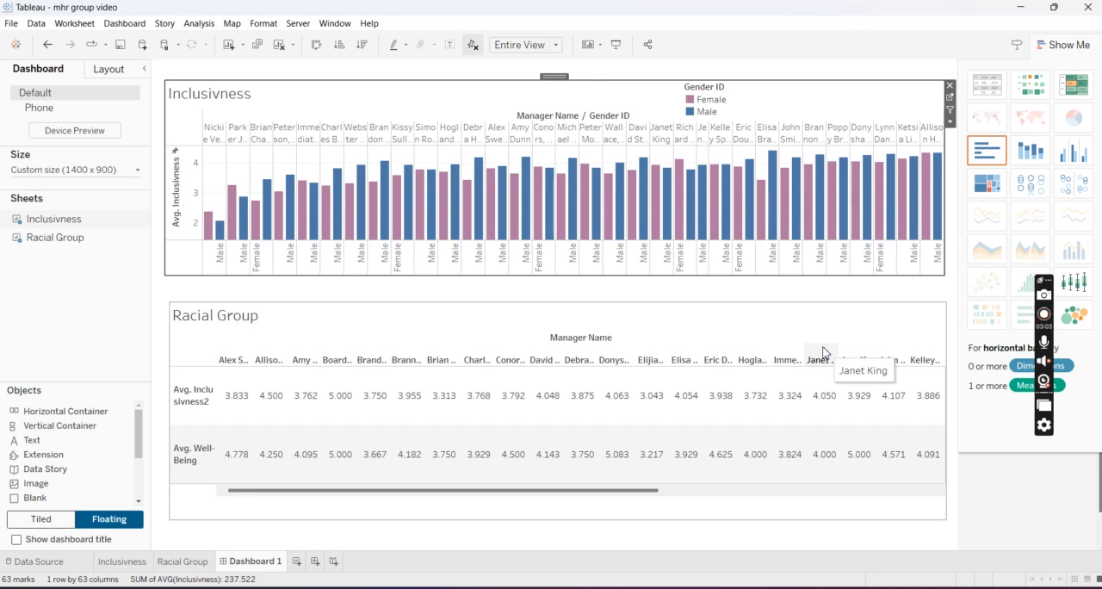
mouse_move(496, 181)
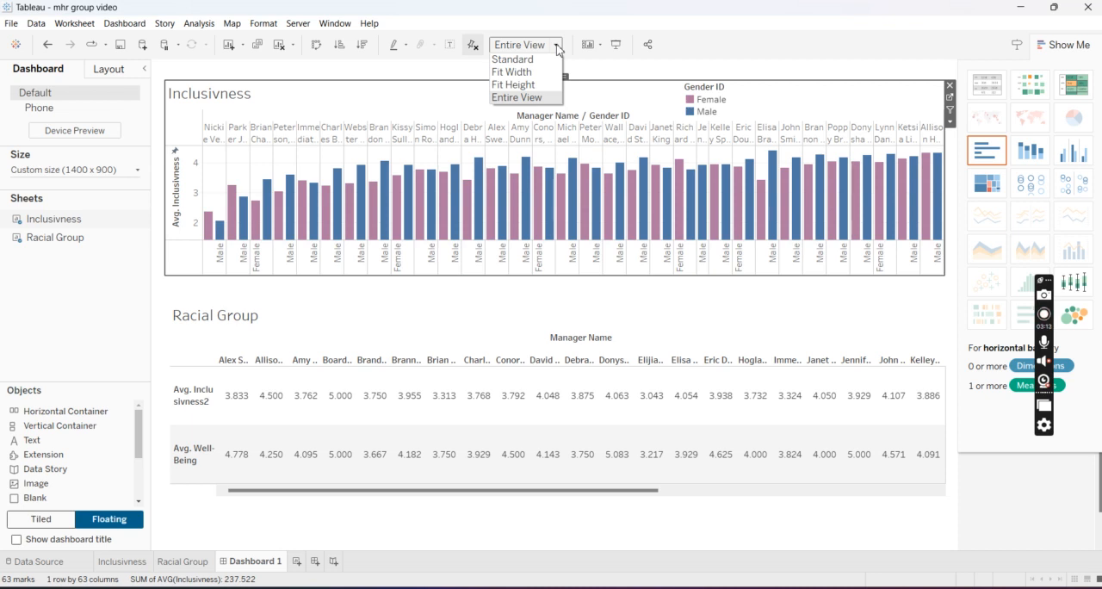
Try Fit Width on the Inclusivness chart, then settle on Standard fit
click(512, 72)
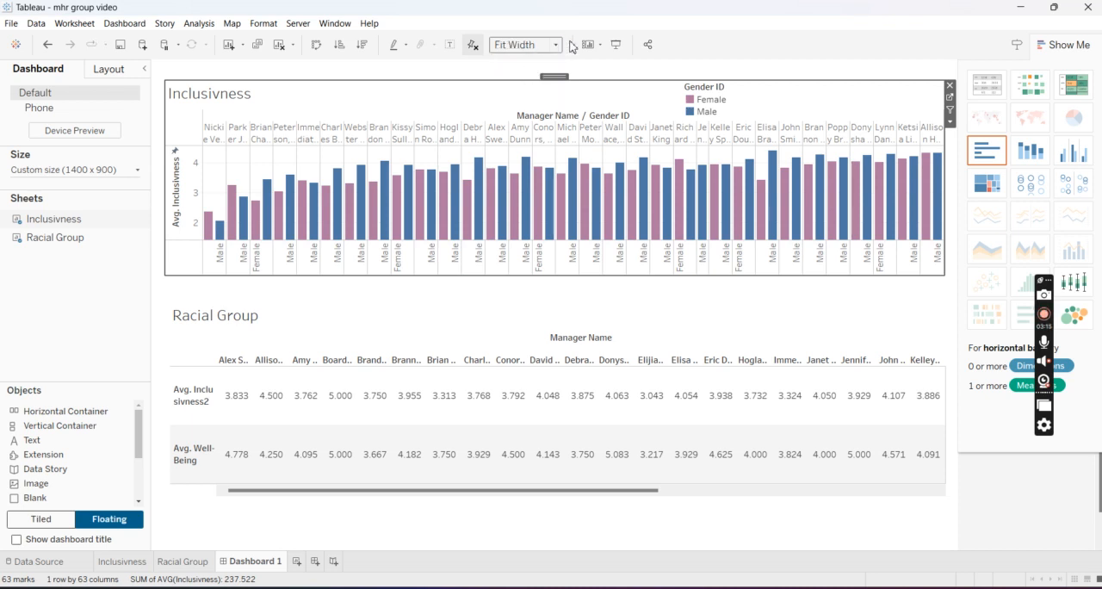
click(563, 45)
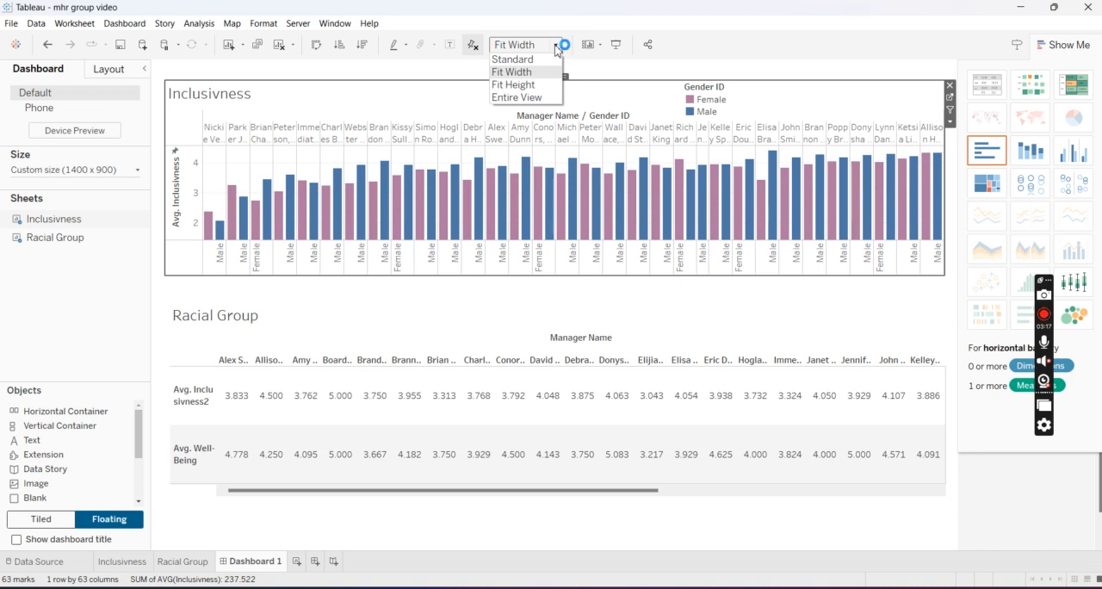
click(513, 58)
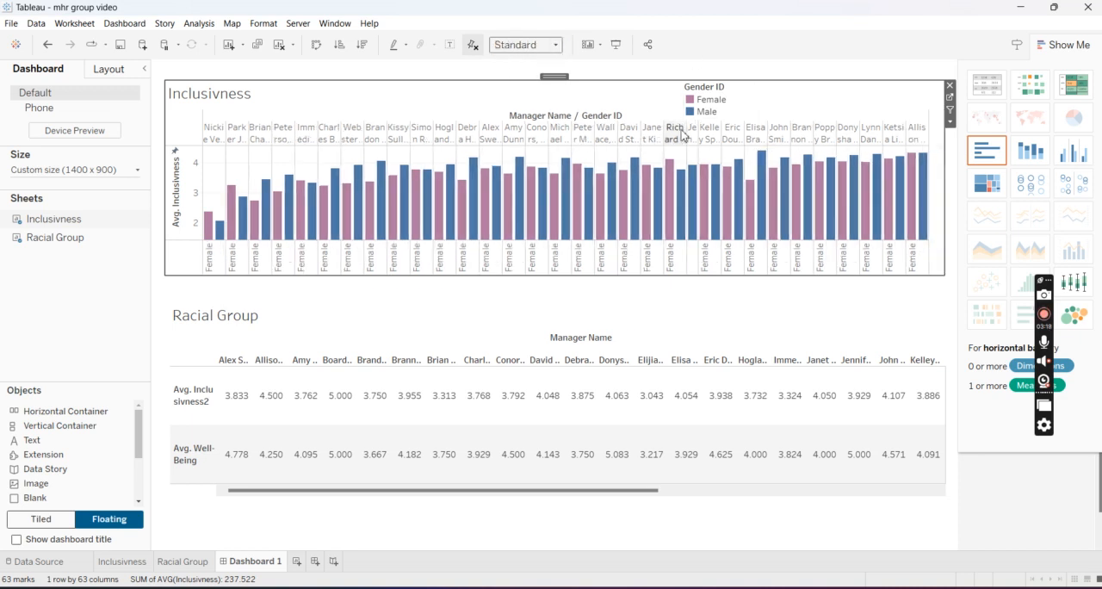
mouse_move(640, 298)
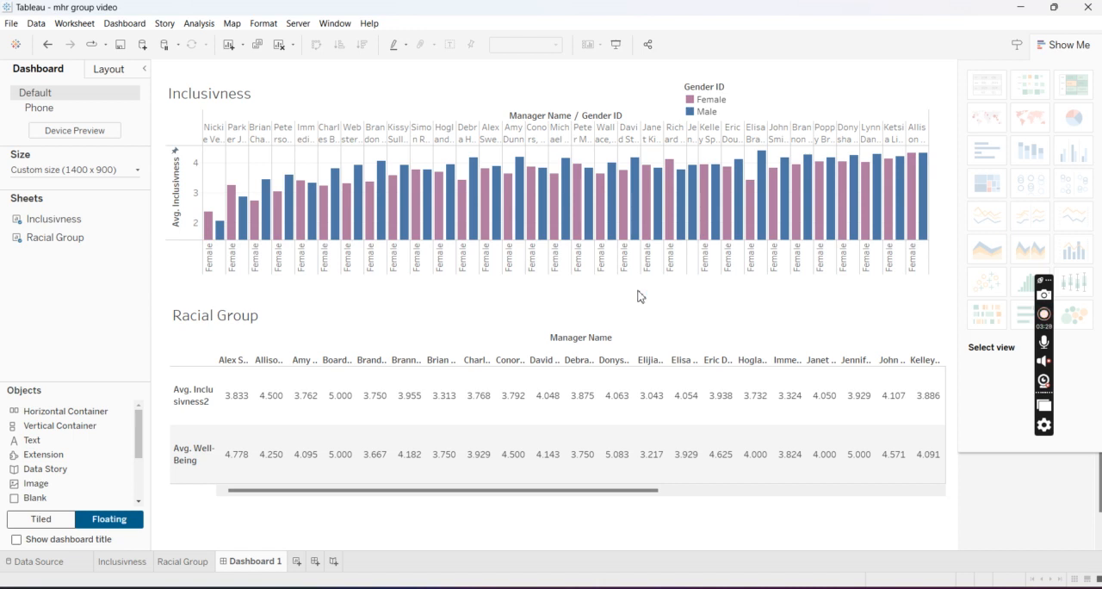
mouse_move(959, 300)
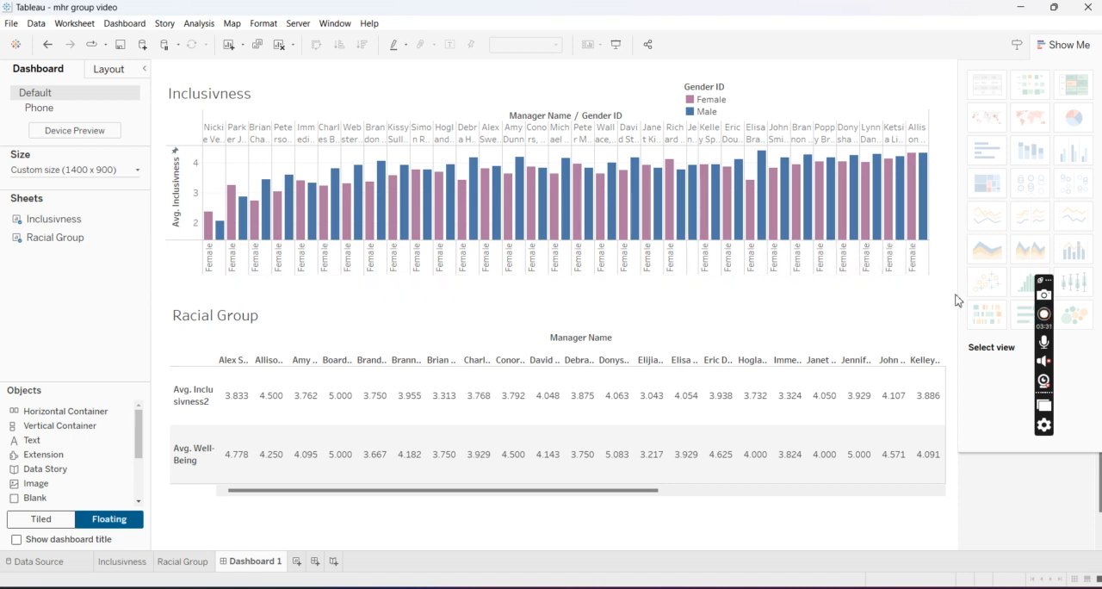